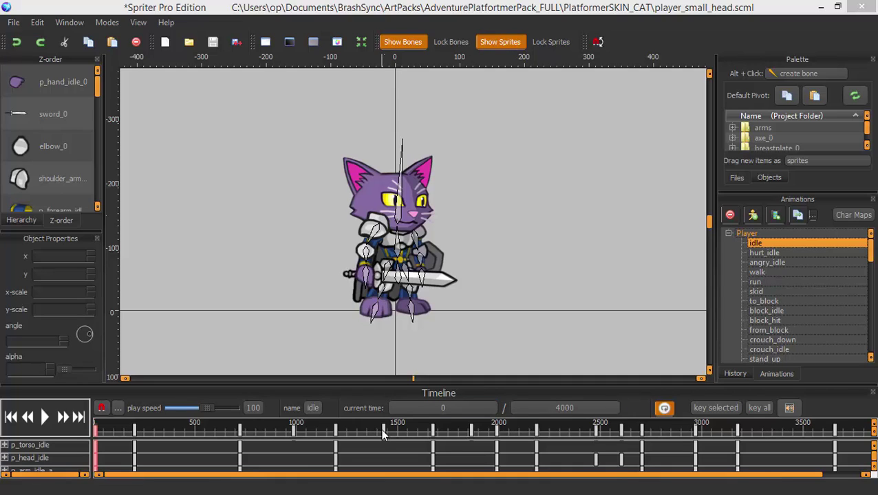
mouse_move(306, 342)
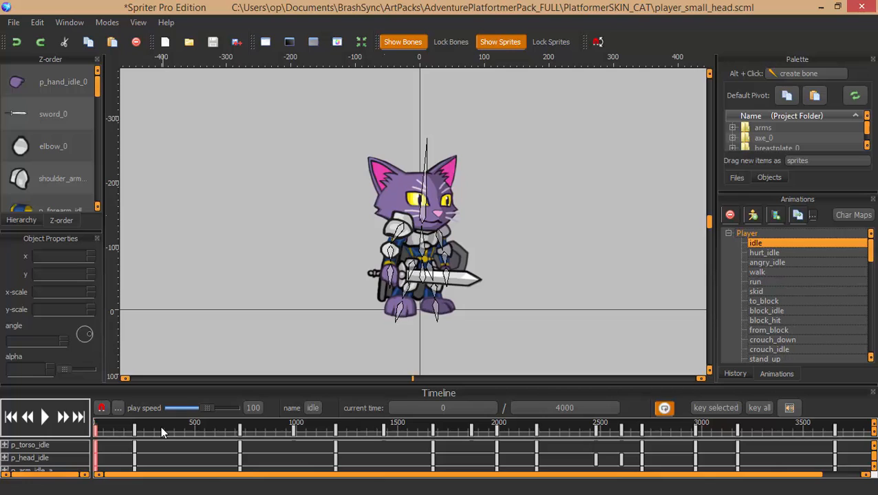
Move the idle animation's playhead to about 1096 ms on the timeline
left_click(298, 432)
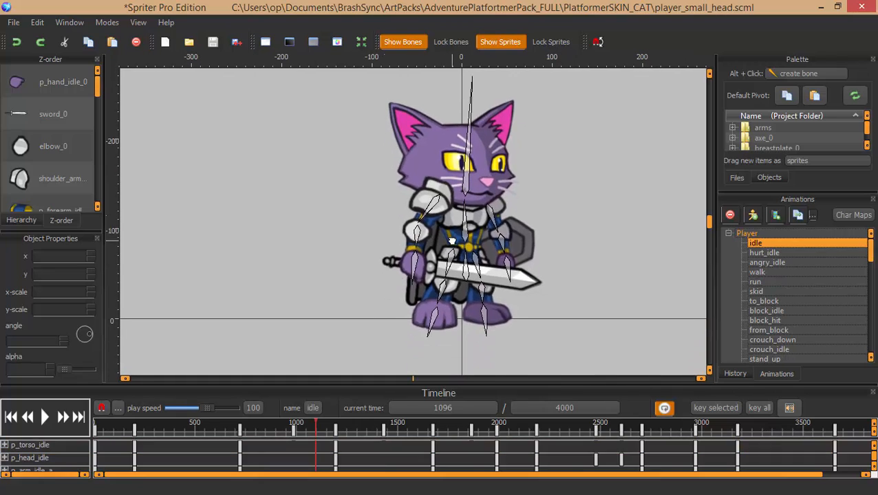
Scrub the idle animation's playhead forward and back to about 1105 ms
left_click(309, 432)
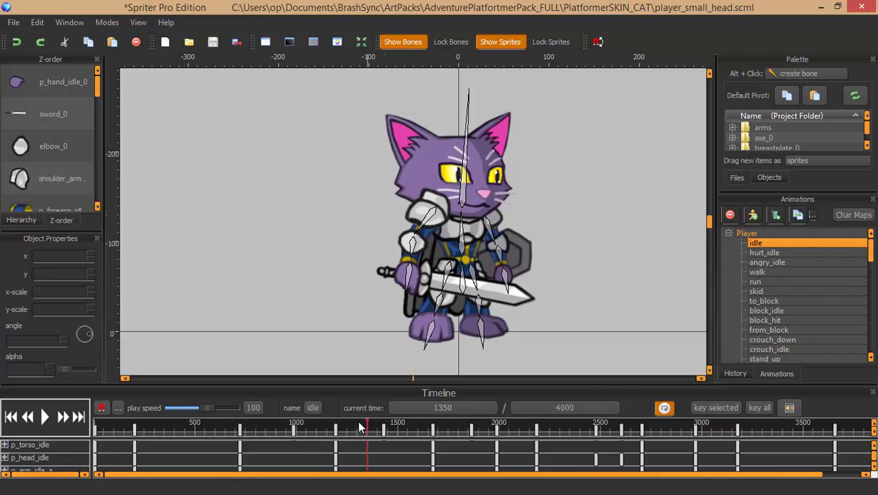
left_click(322, 430)
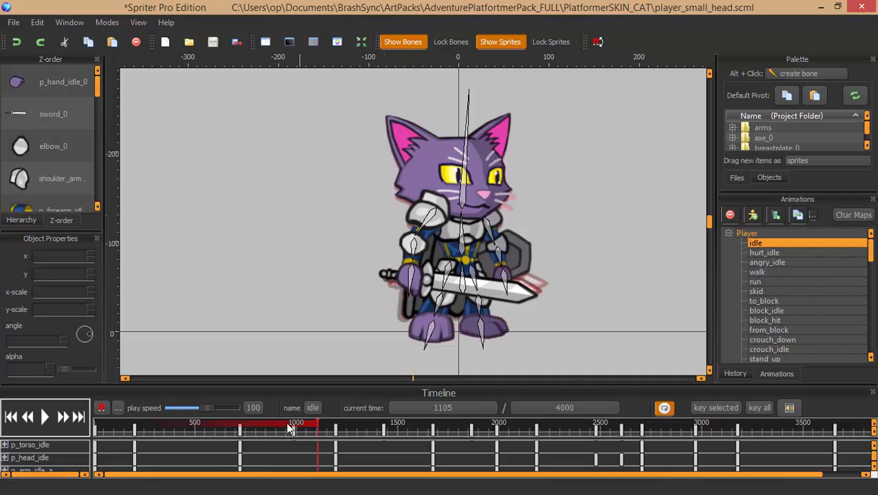
mouse_move(529, 275)
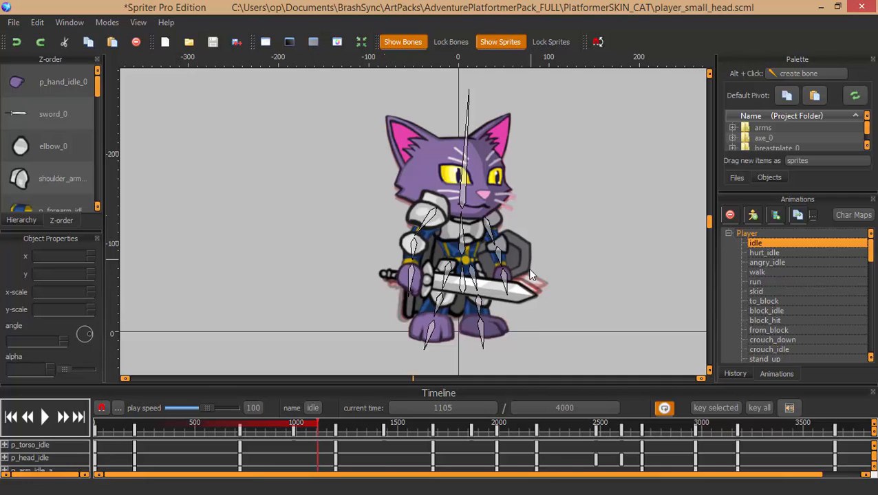
Switch from the idle animation to the slide_start animation
left_click(756, 272)
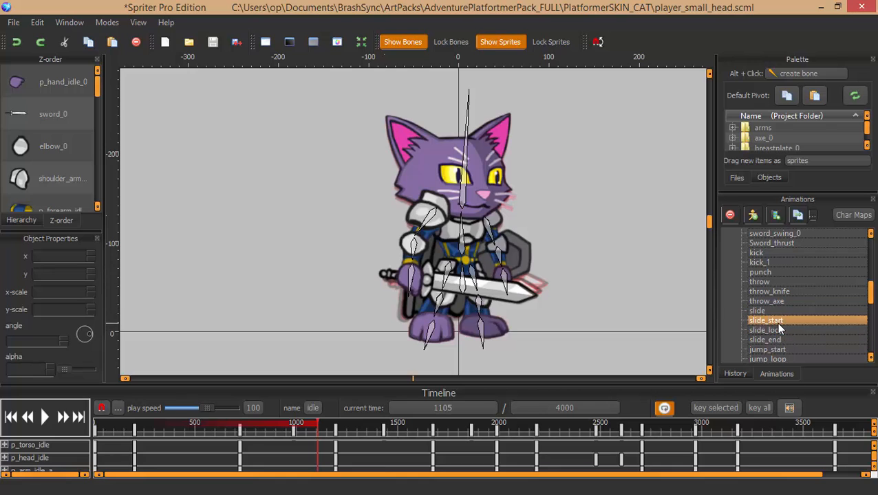
left_click(766, 320)
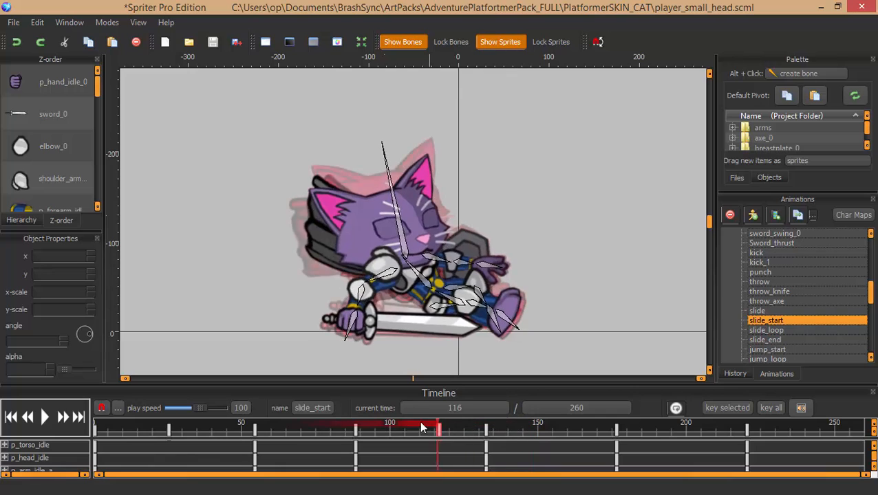
Add green future-frame onion skins on the timeline, then shorten their span to fainter later ghosts
left_click_drag(433, 426, 218, 426)
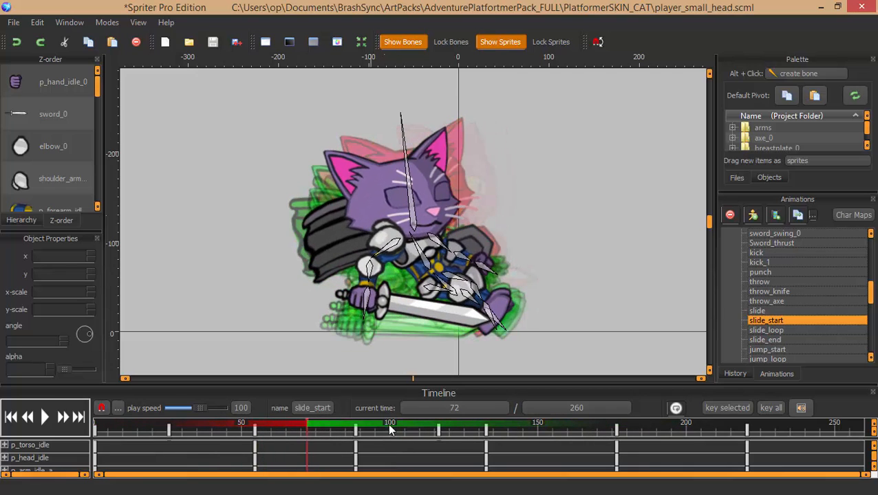
left_click_drag(389, 430, 260, 423)
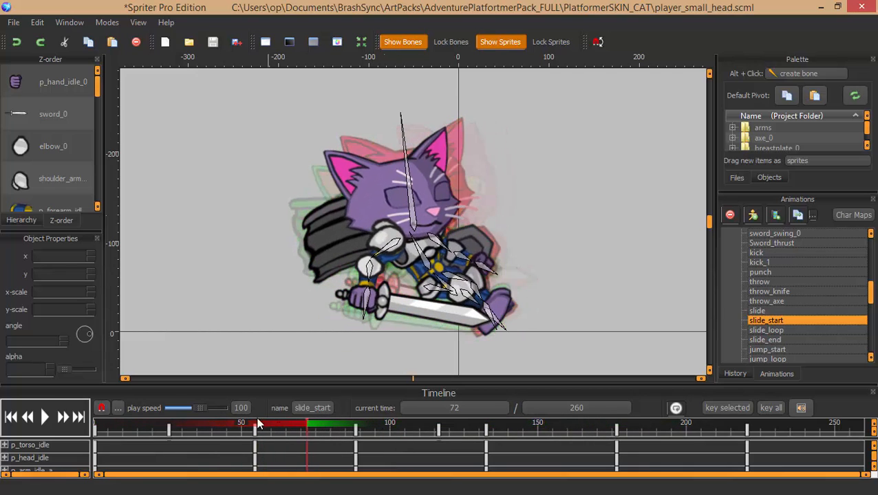